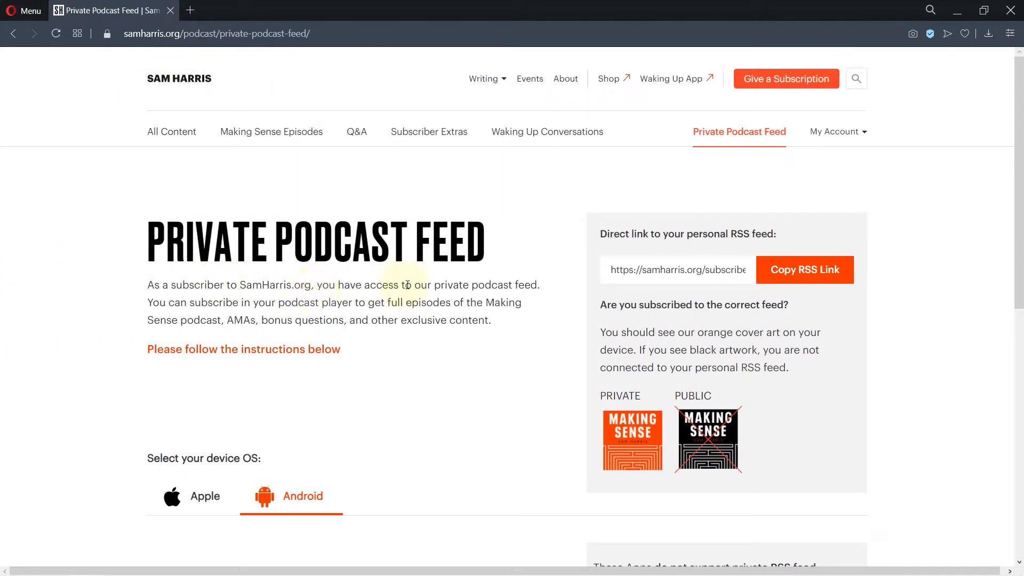
- Scroll down the page and open the list of supported podcast apps
scroll("down", 3)
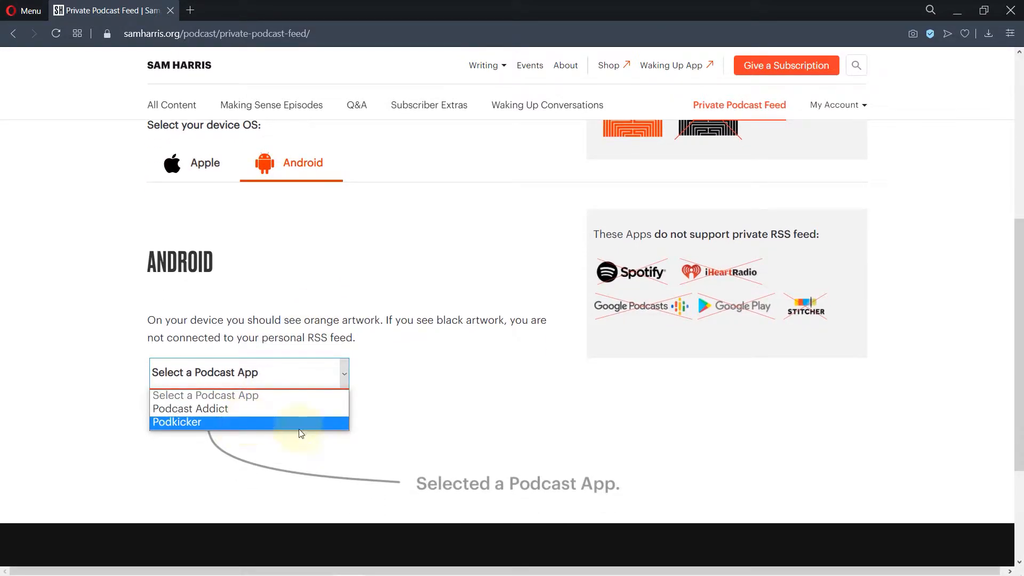
mouse_move(238, 424)
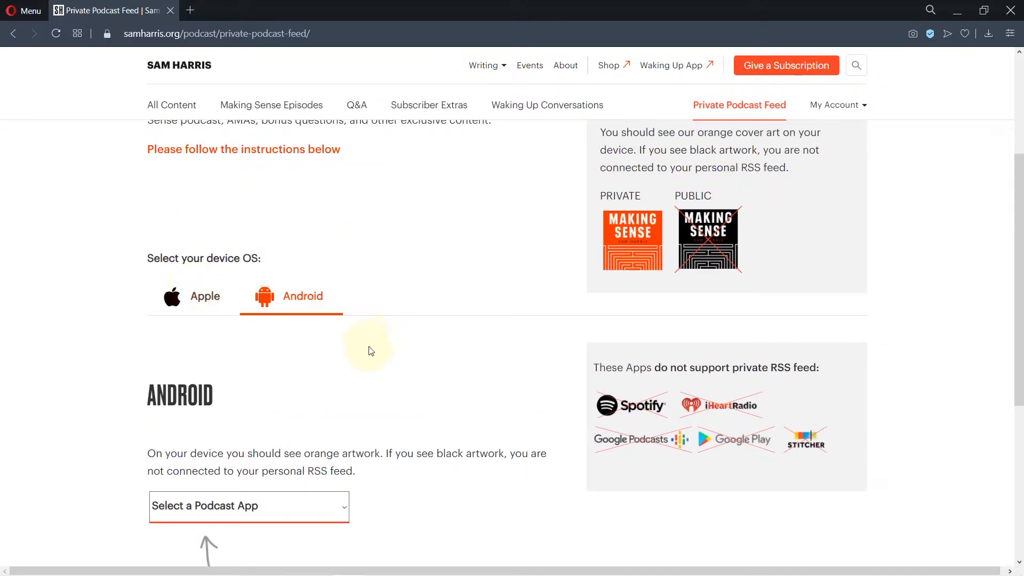
scroll("down", 3)
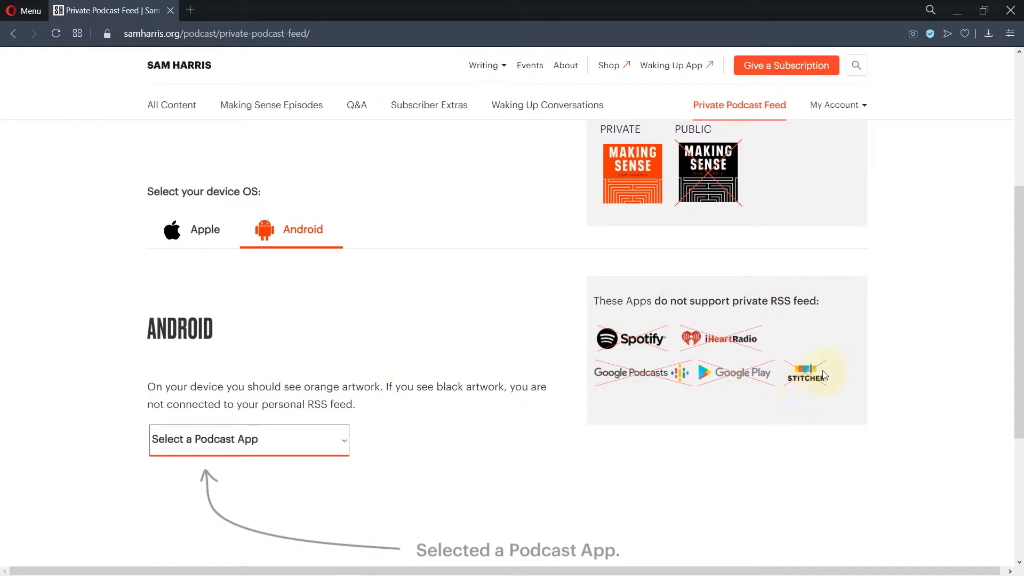
mouse_move(828, 391)
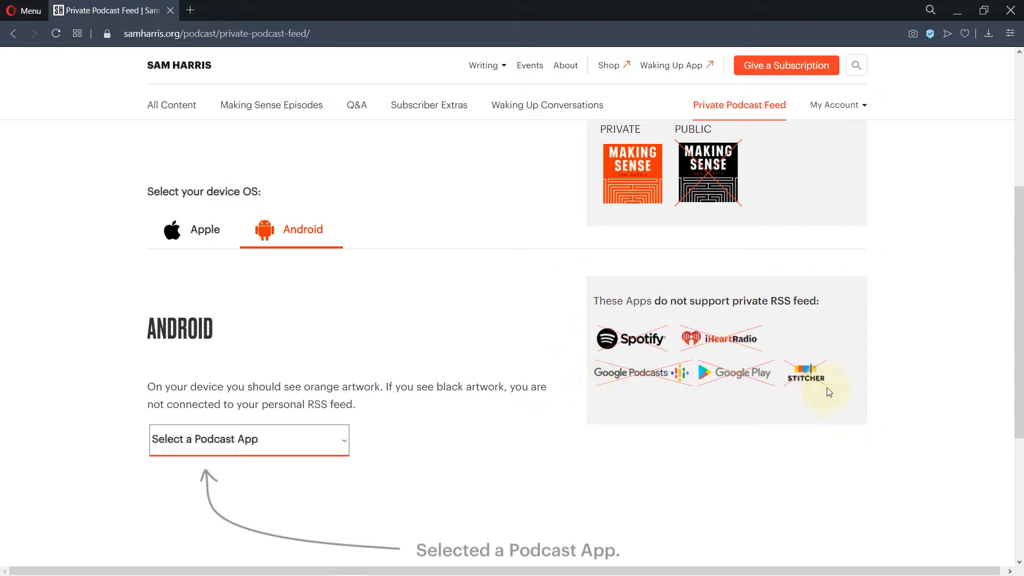
mouse_move(801, 317)
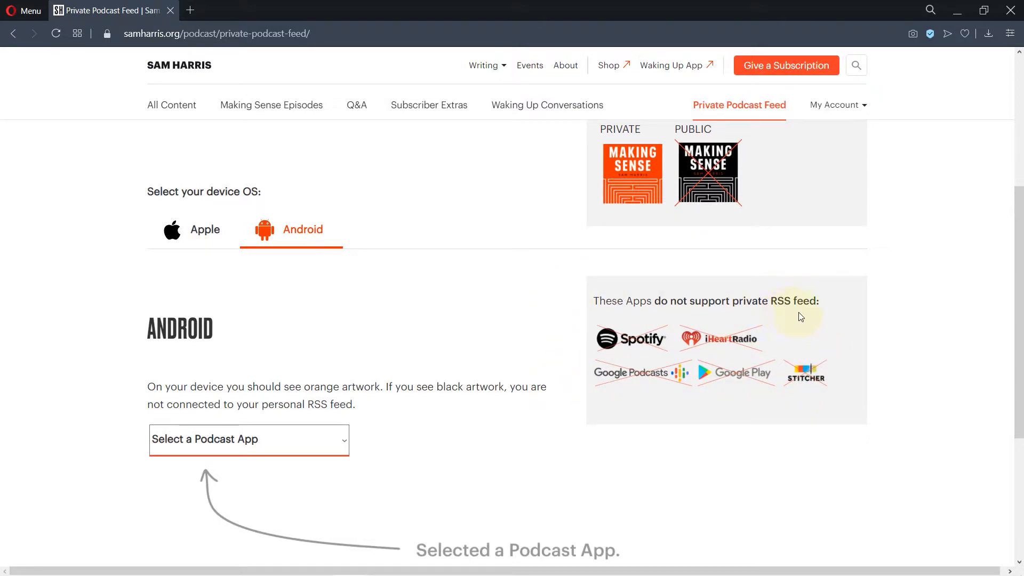
mouse_move(734, 405)
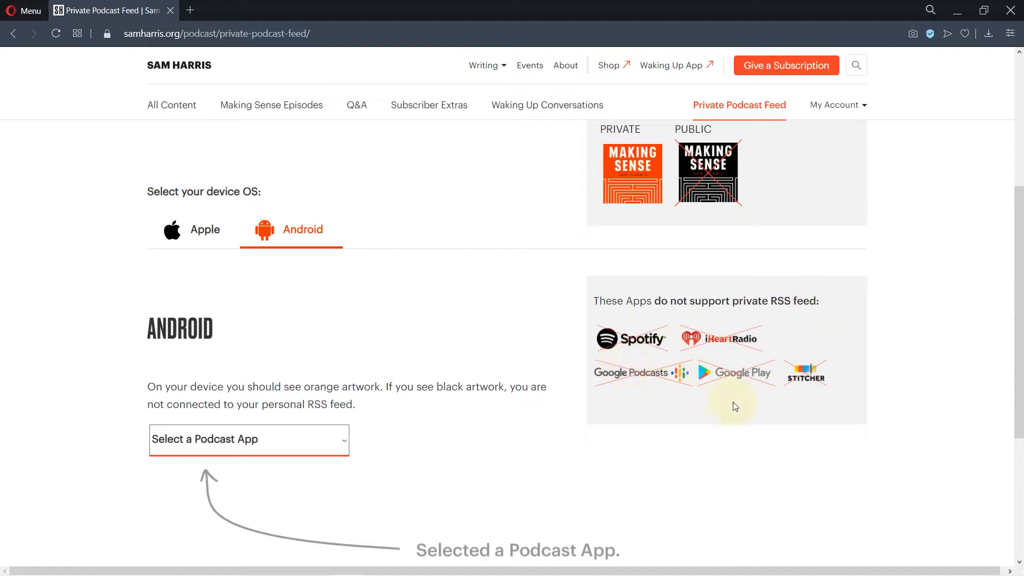
scroll("down", 3)
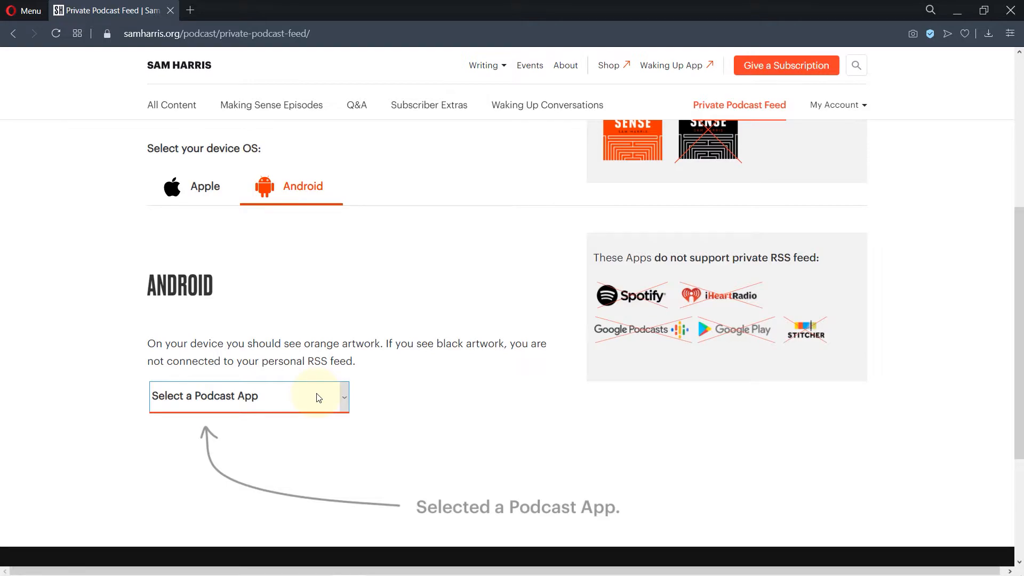
left_click(248, 396)
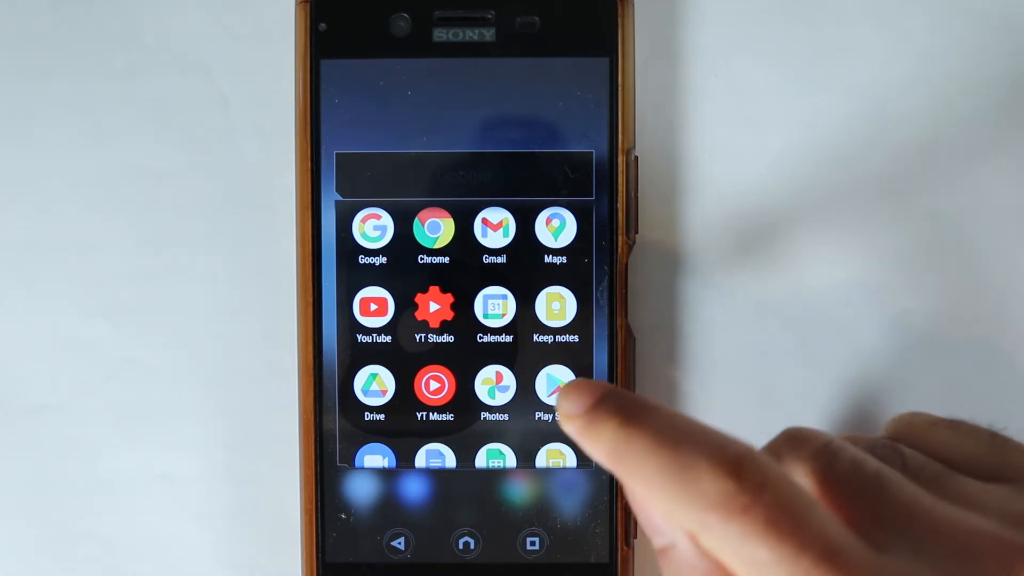
- Search the Play Store for 'podcast' and install Podcast Addict
left_click(555, 385)
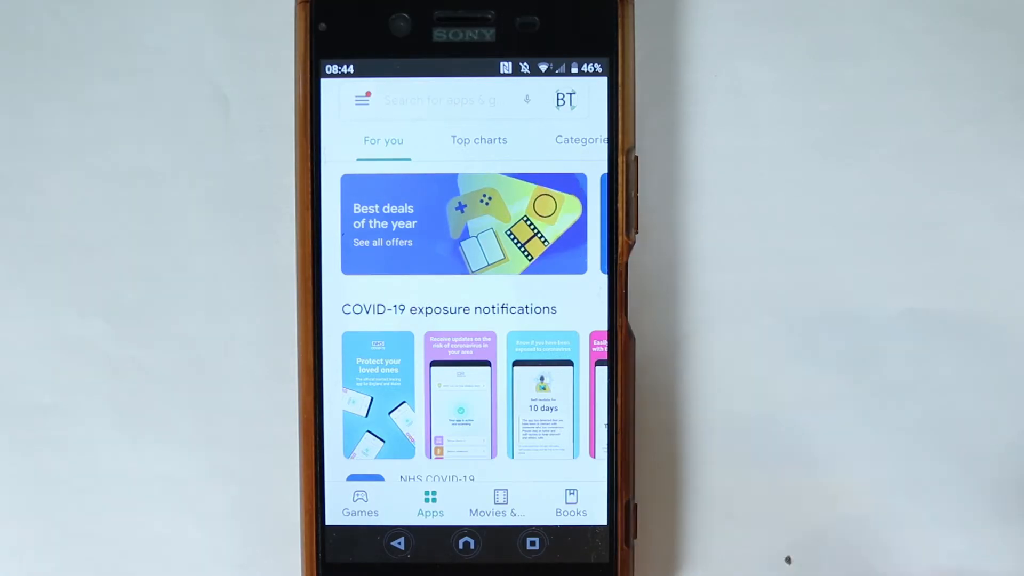
left_click(449, 100)
type("podcast")
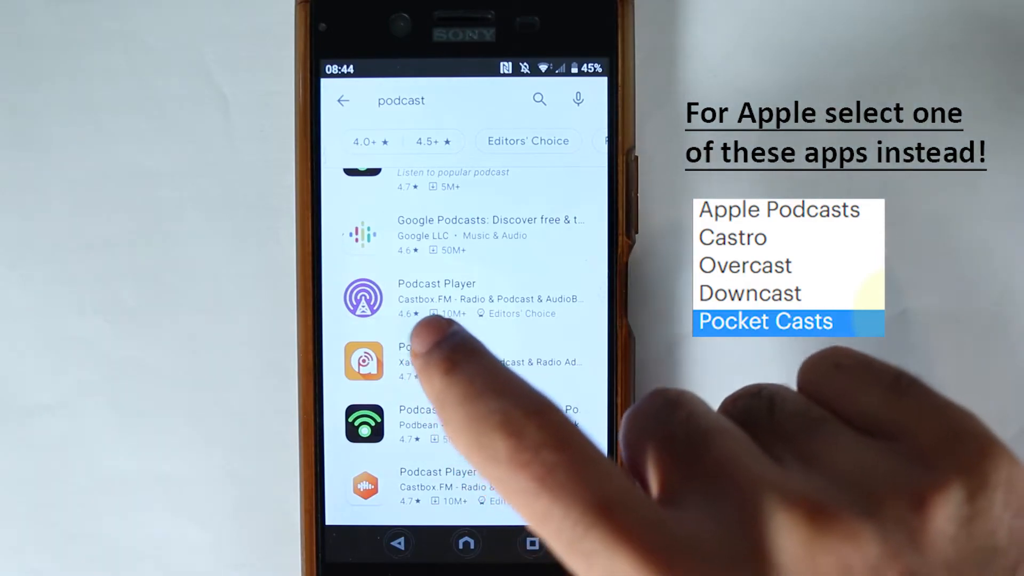
left_click(364, 360)
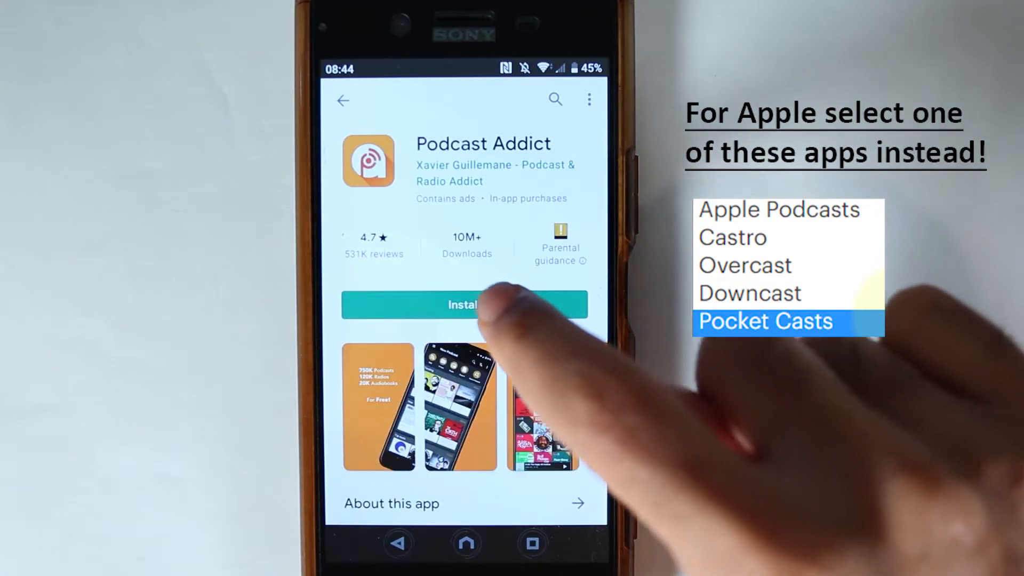
left_click(463, 305)
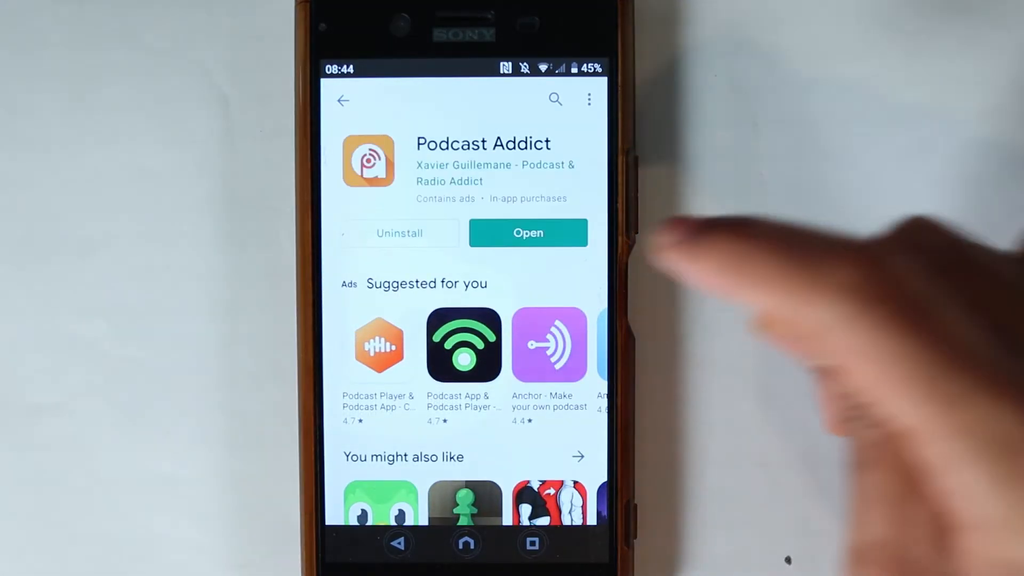
- Launch Podcast Addict, decline personalised ads and dismiss the consent confirmation
left_click(527, 233)
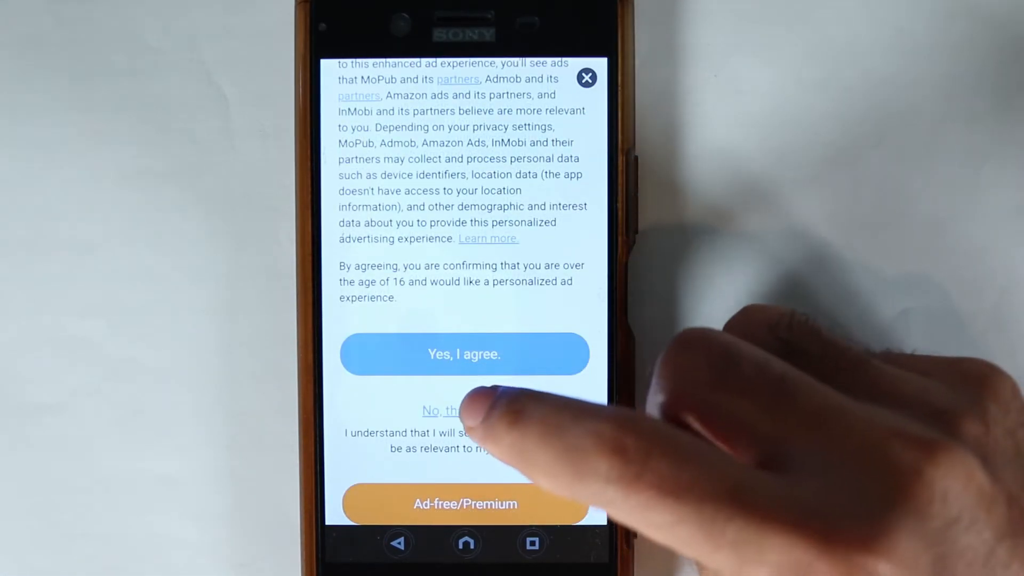
left_click(444, 410)
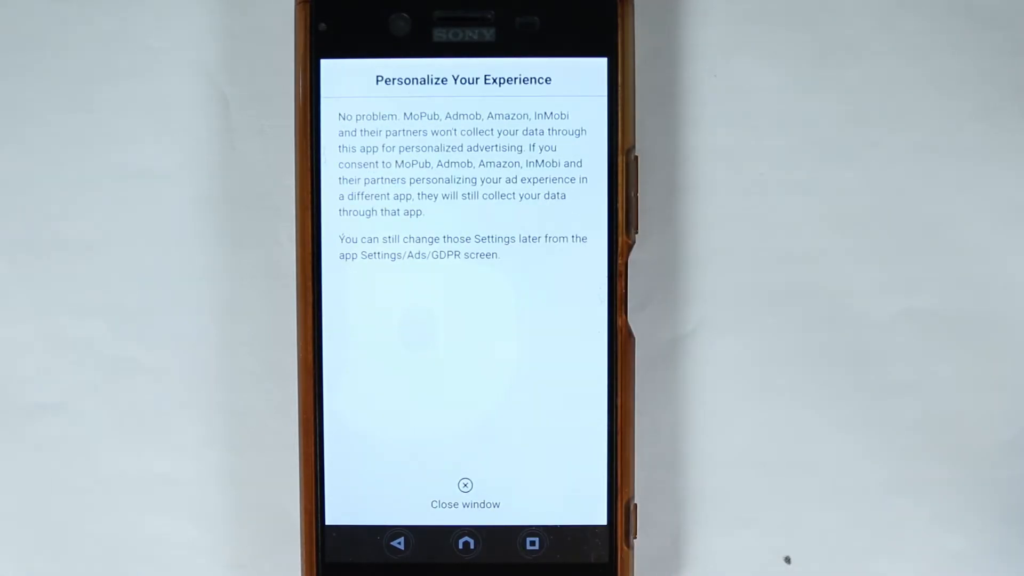
left_click(465, 485)
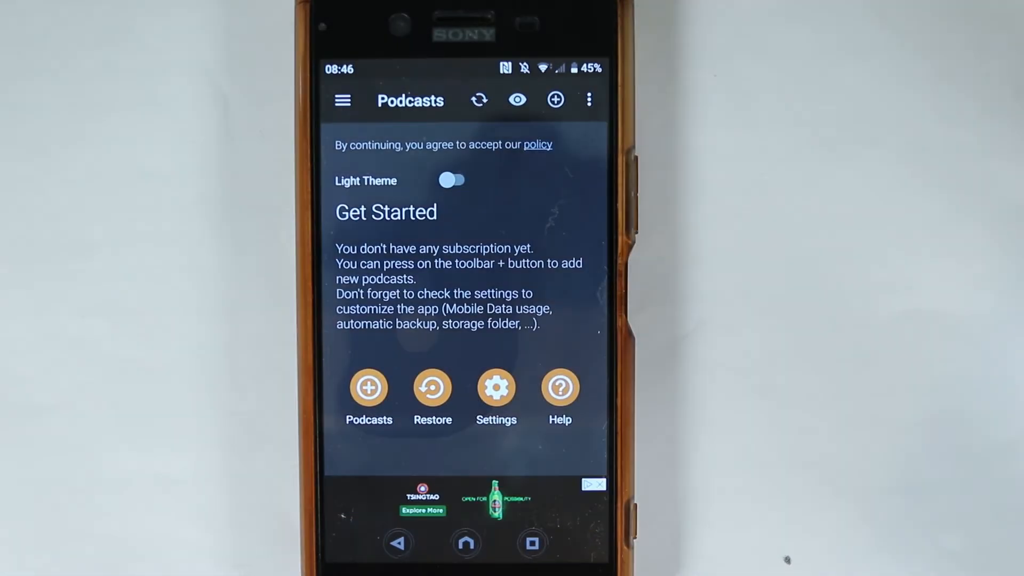
left_click(368, 387)
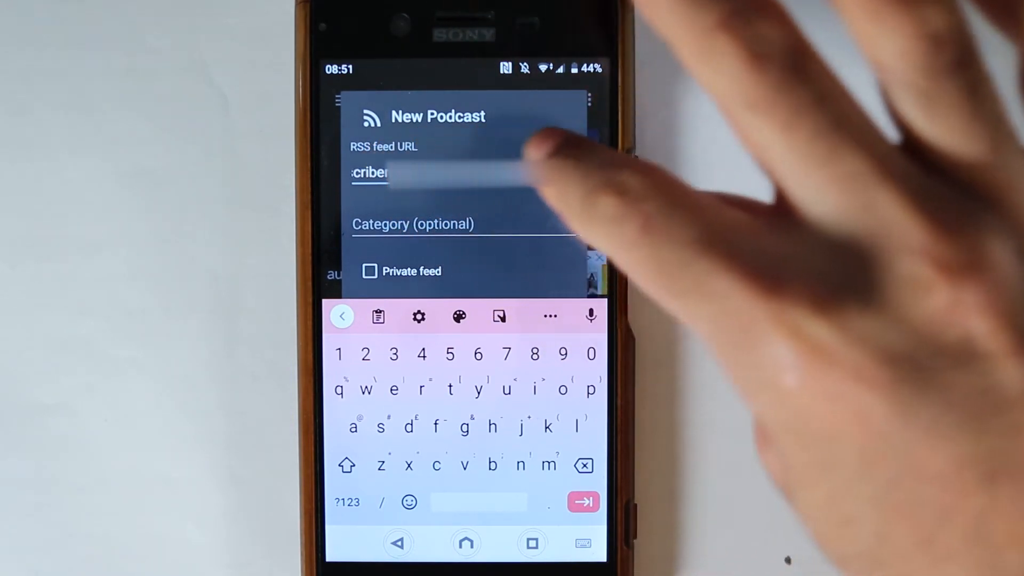
- Submit the private Making Sense subscriber RSS feed URL
left_click(370, 299)
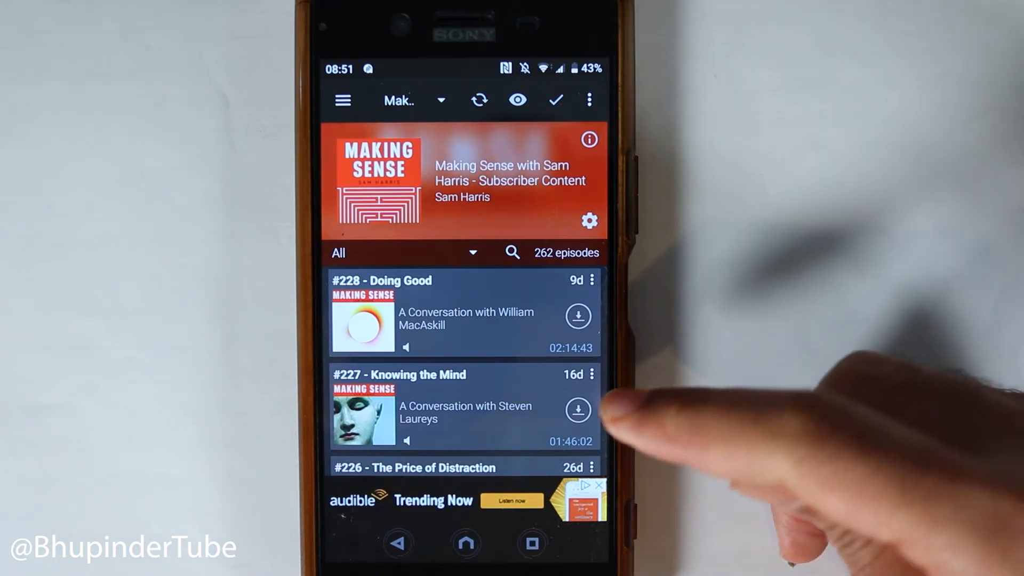
- Scroll the Making Sense episode list down to older episodes #226 through #224
scroll("down", 3)
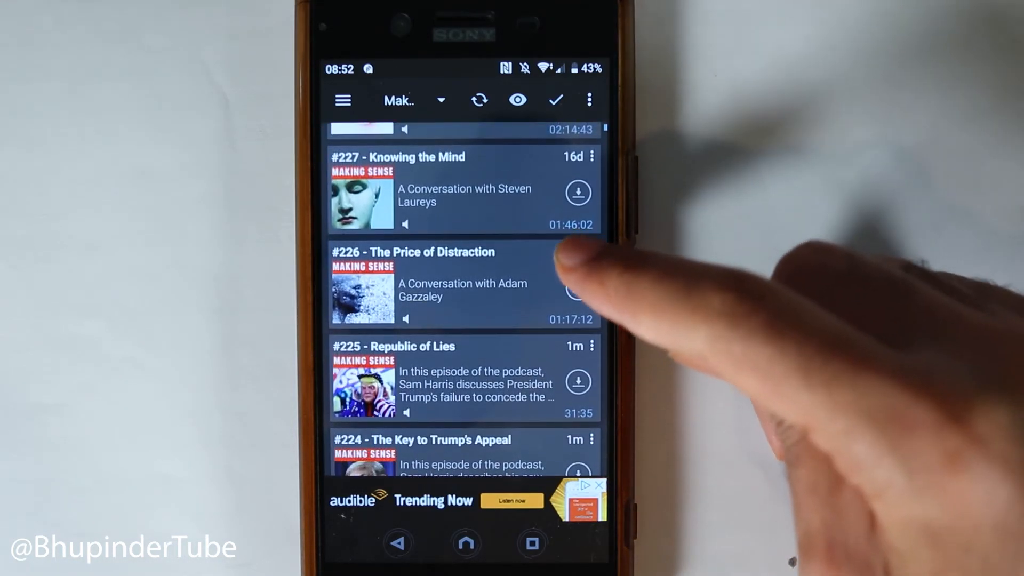